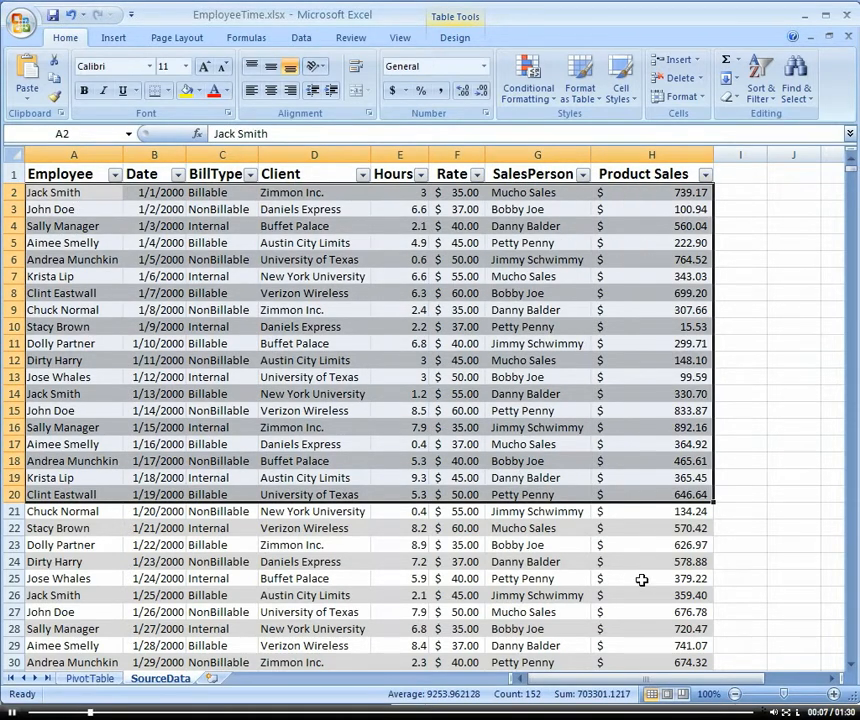
pyautogui.moveTo(672, 582)
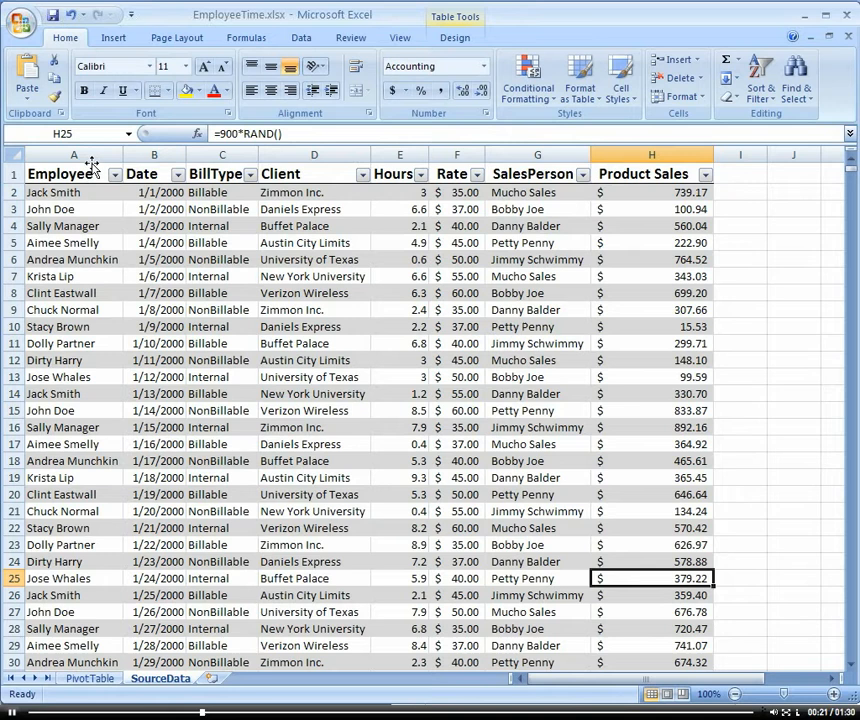
# Clear the employee, date, client, rate and salesperson entries in rows 4 to 6, keeping hours
pyautogui.click(400, 260)
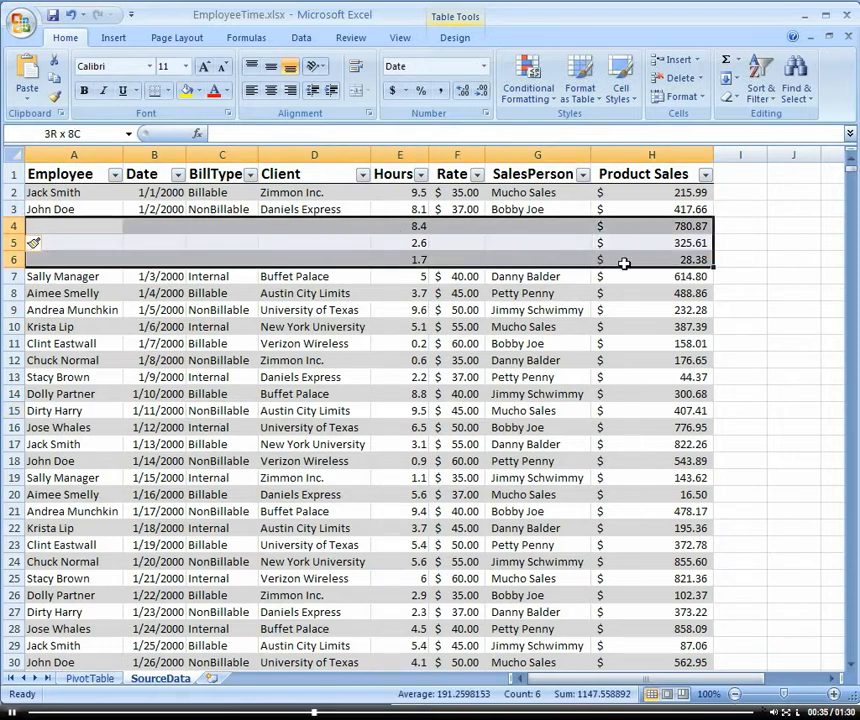
pyautogui.click(652, 410)
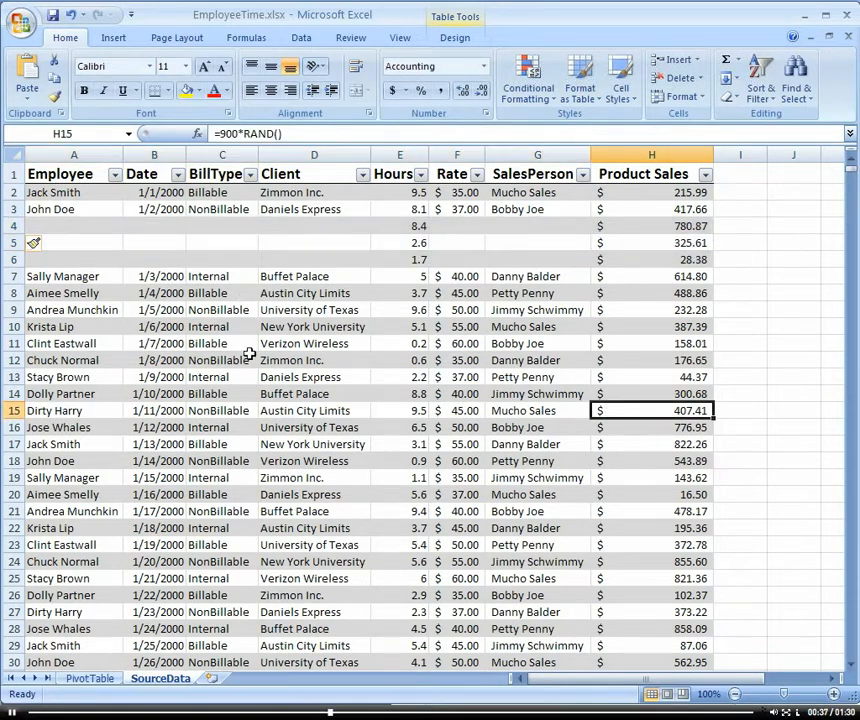
# Refresh the PivotTable, inspect the resulting (blank) employee item, then return to SourceData
pyautogui.click(90, 678)
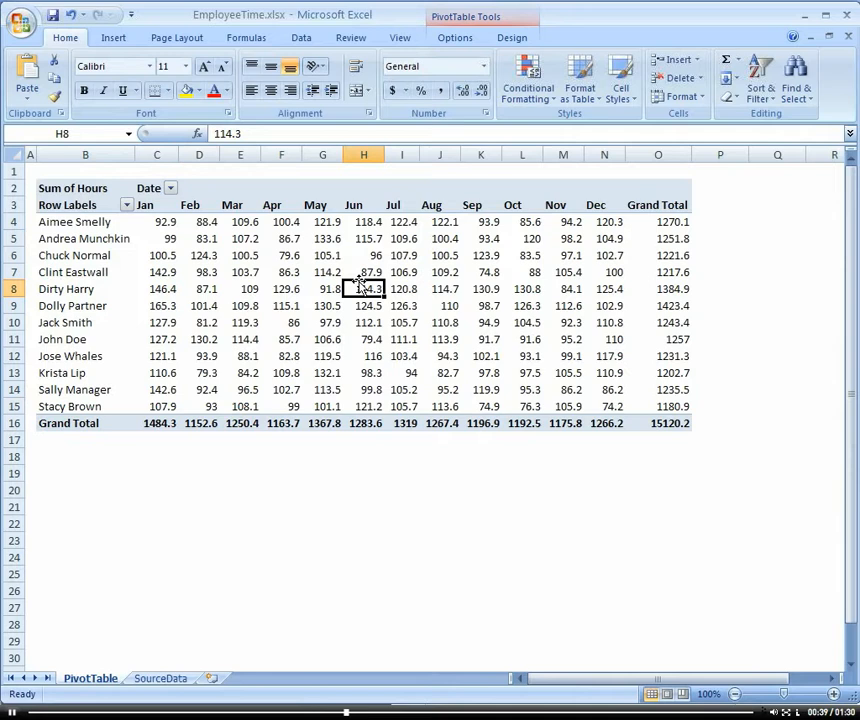
pyautogui.rightClick(364, 288)
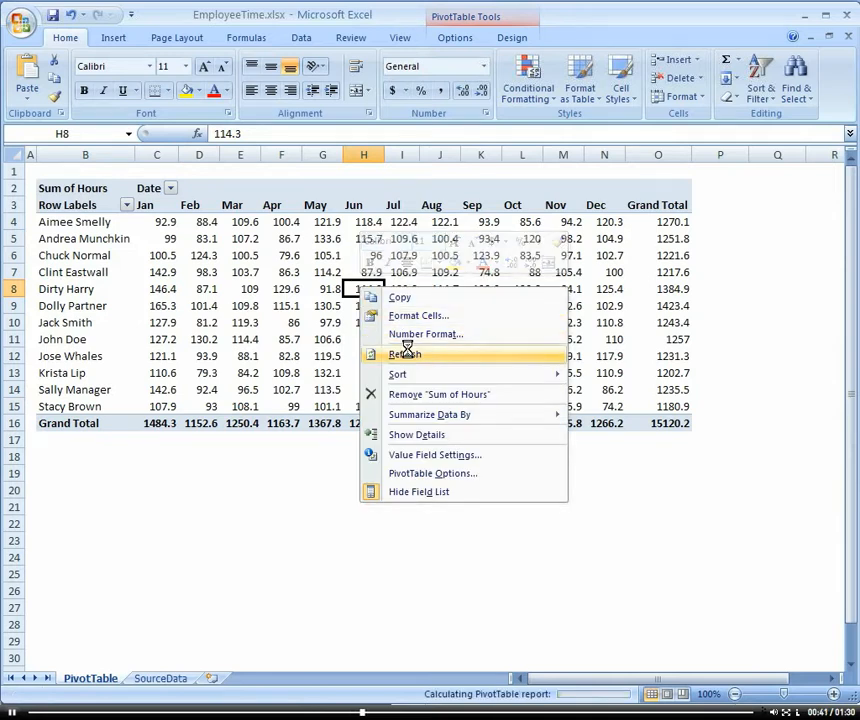
pyautogui.click(404, 354)
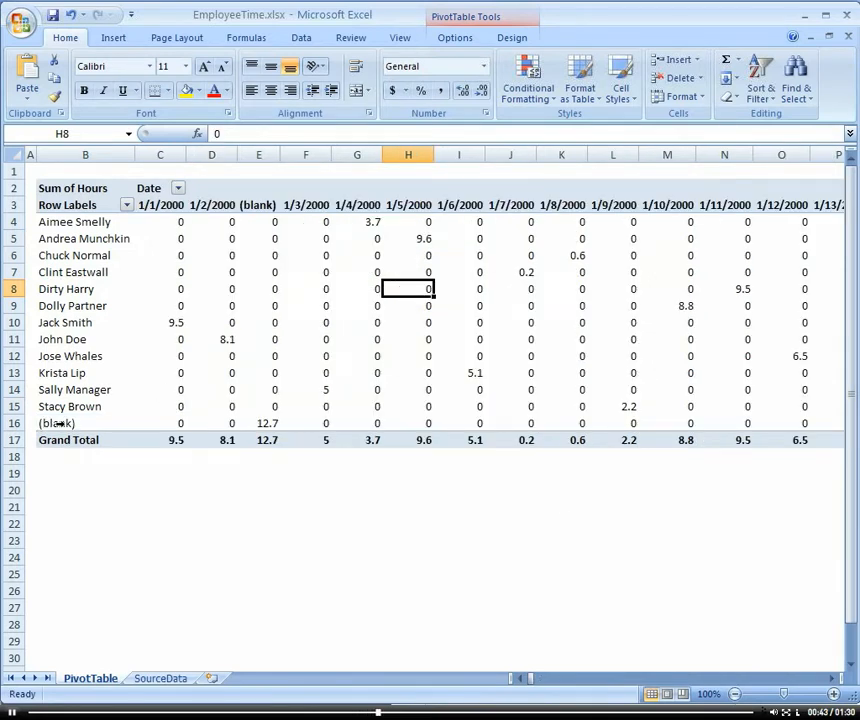
pyautogui.click(56, 424)
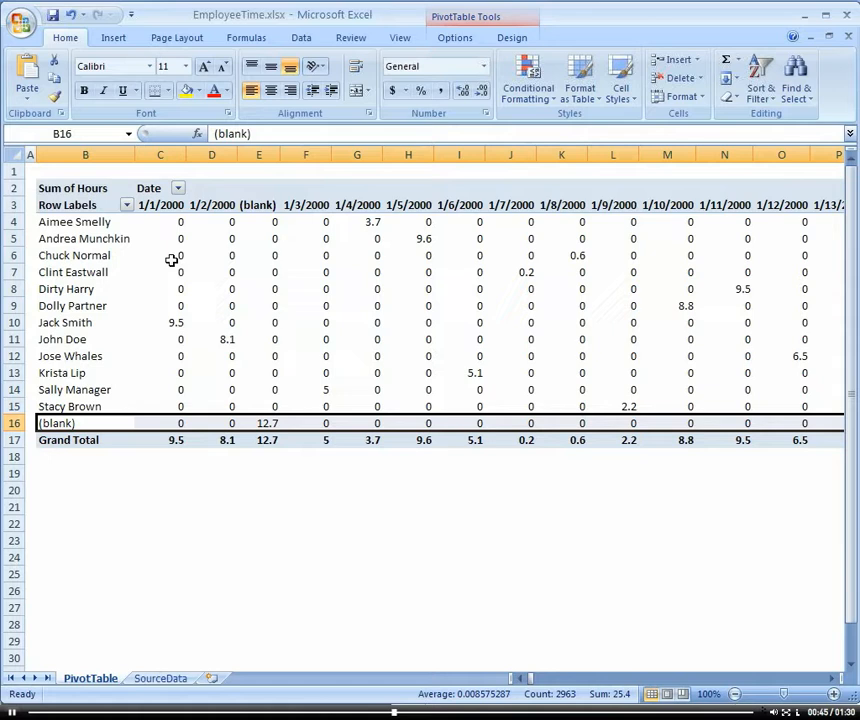
pyautogui.moveTo(168, 638)
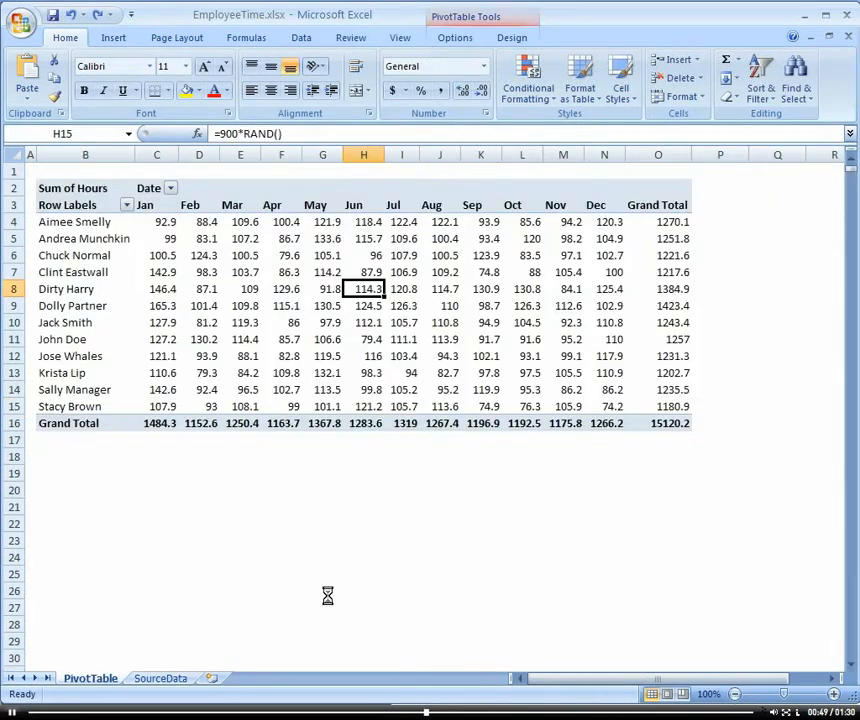
pyautogui.click(160, 678)
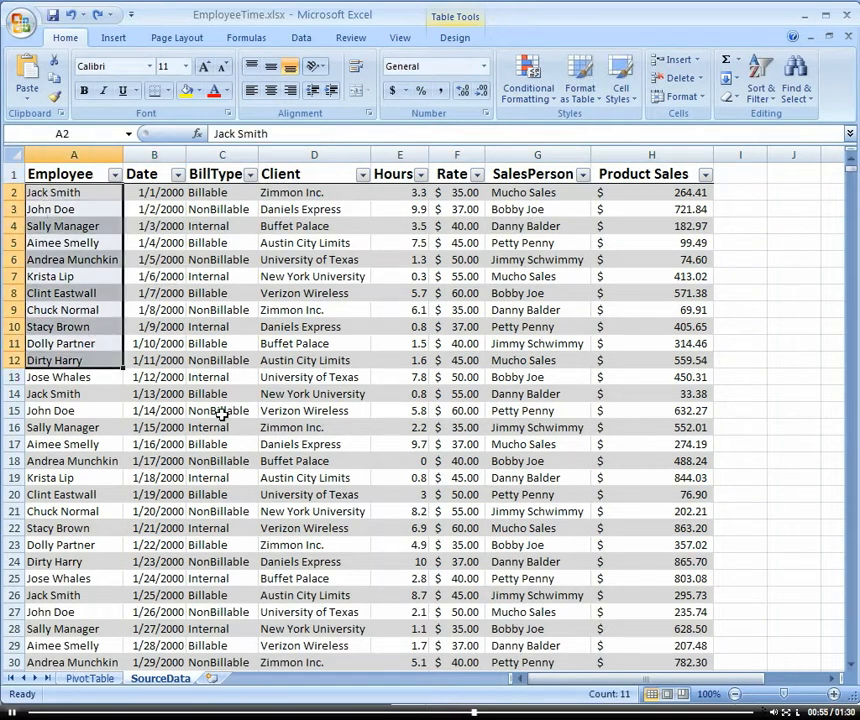
pyautogui.rightClick(154, 154)
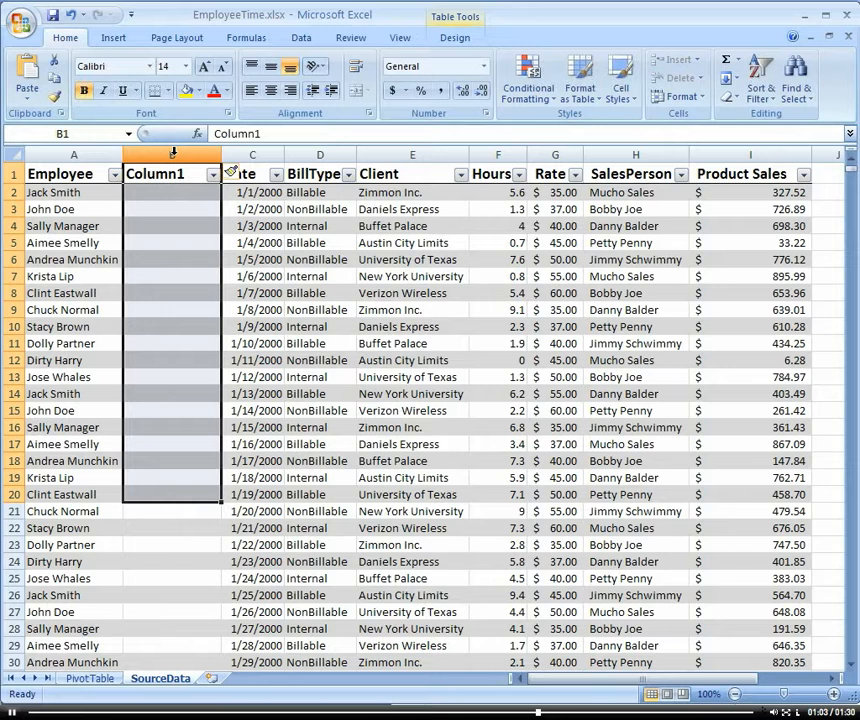
pyautogui.rightClick(172, 160)
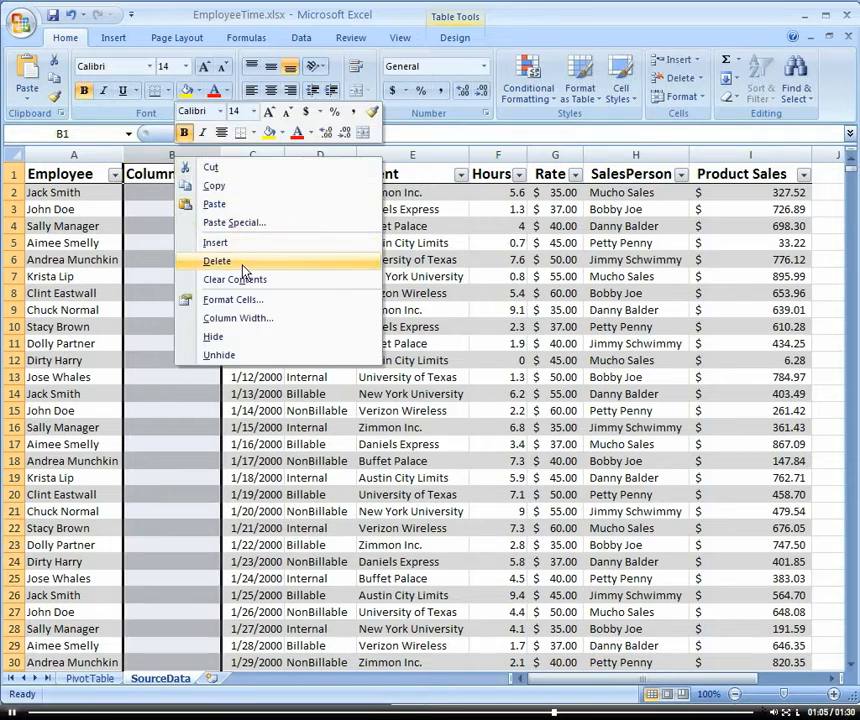
pyautogui.click(216, 260)
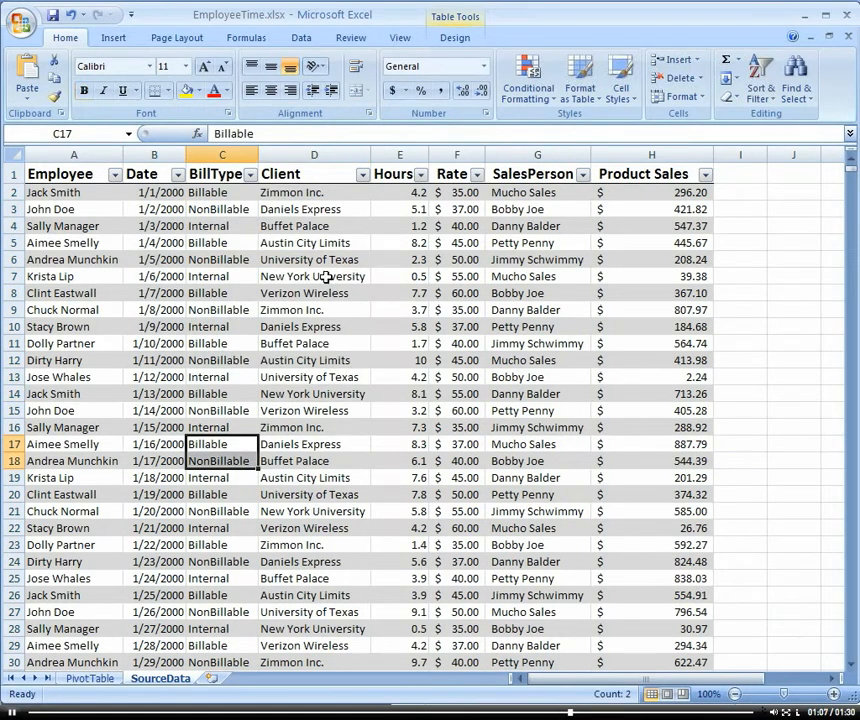
pyautogui.click(72, 174)
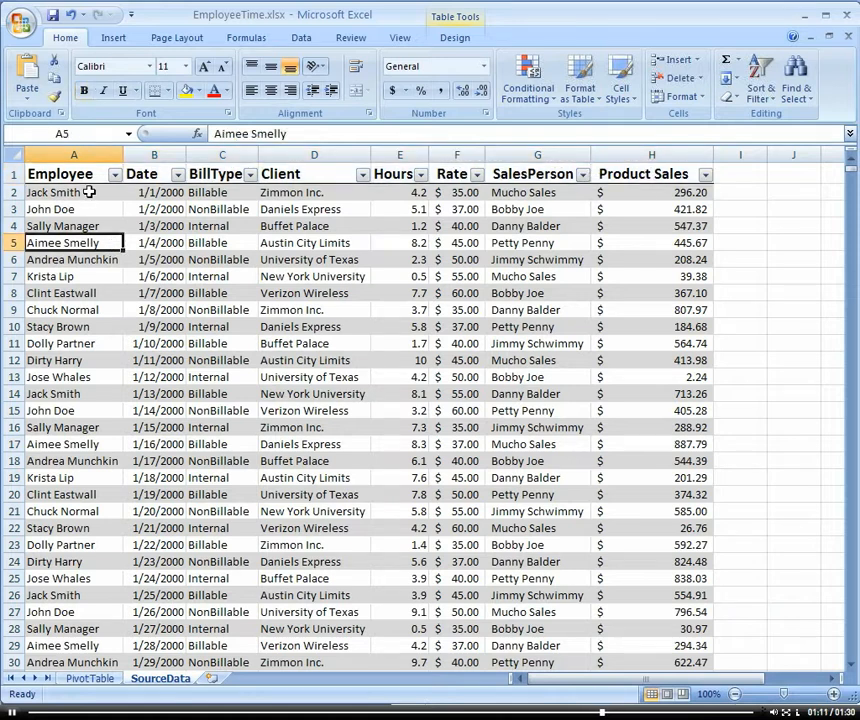
pyautogui.click(90, 678)
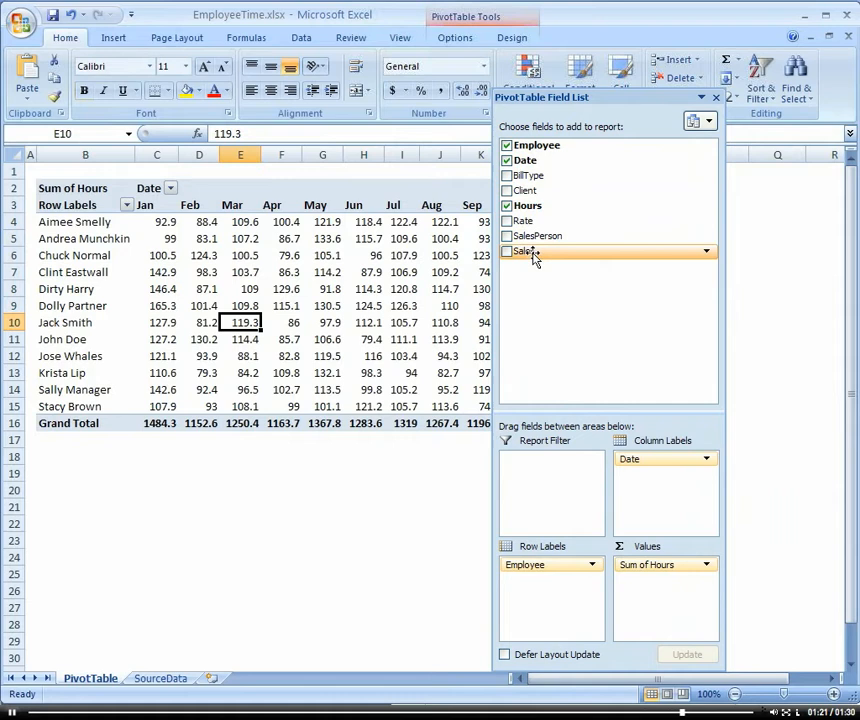
pyautogui.click(160, 678)
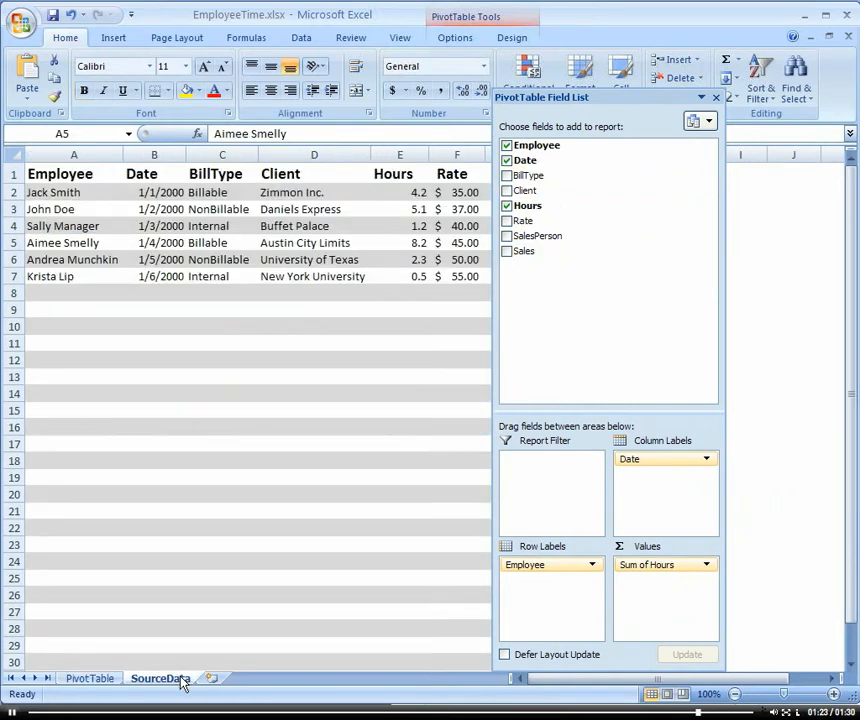
pyautogui.click(160, 678)
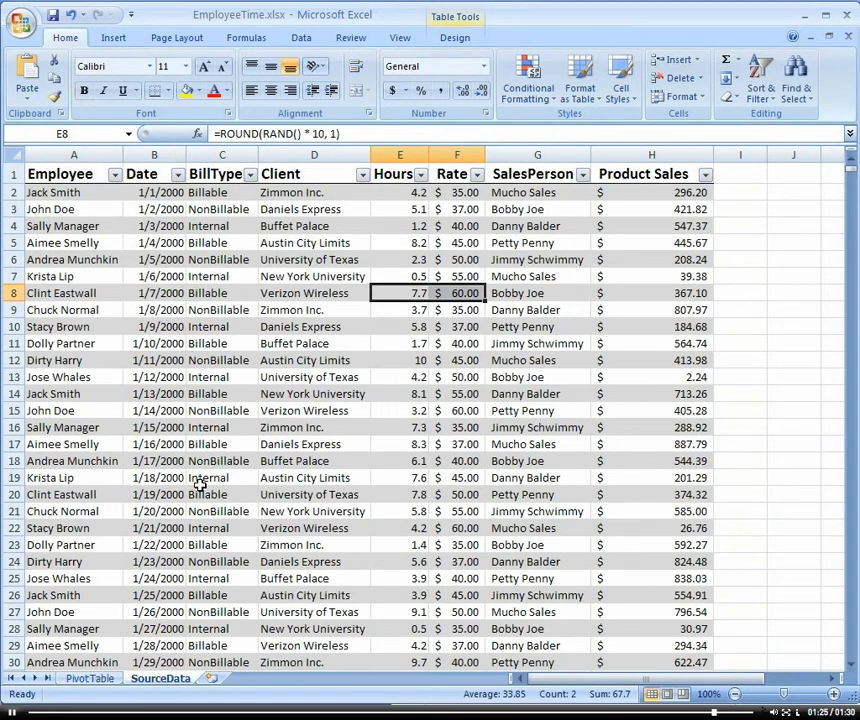